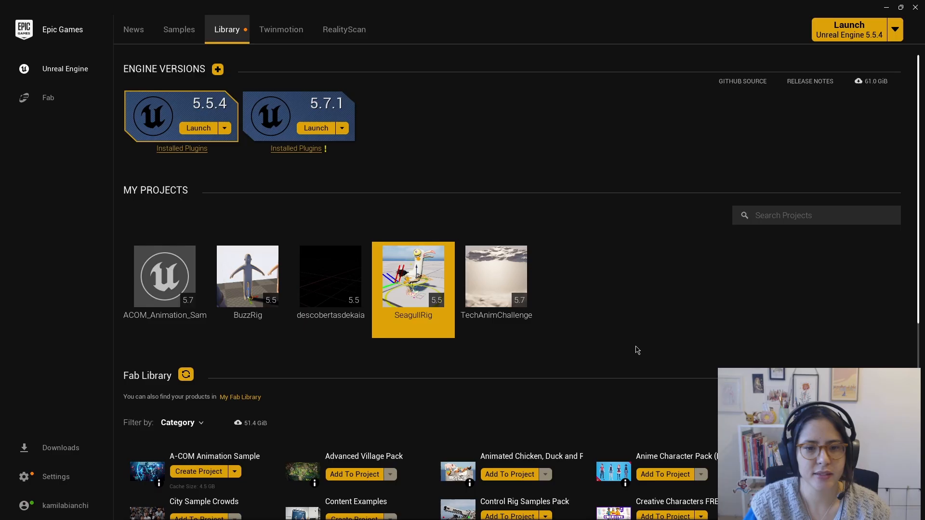
{"action": "mouse_move", "coordinate": [414, 276]}
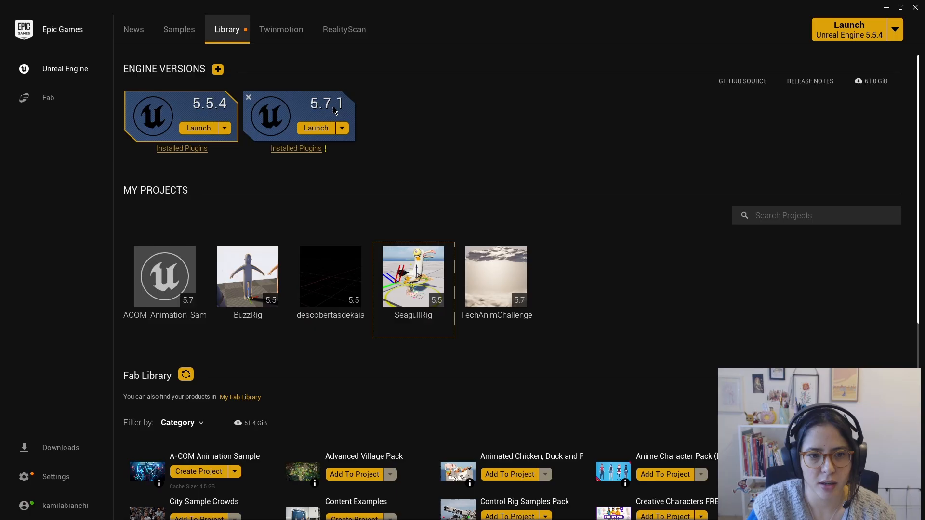
{"action": "mouse_move", "coordinate": [413, 276]}
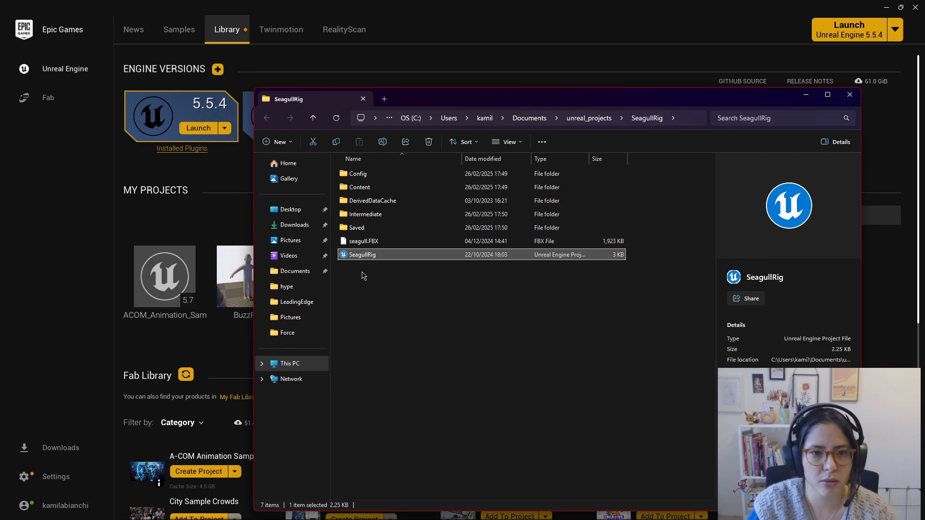
Switch SeagullRig.uproject to Unreal Engine version 5.7 via its file actions
{"action": "right_click", "coordinate": [362, 254]}
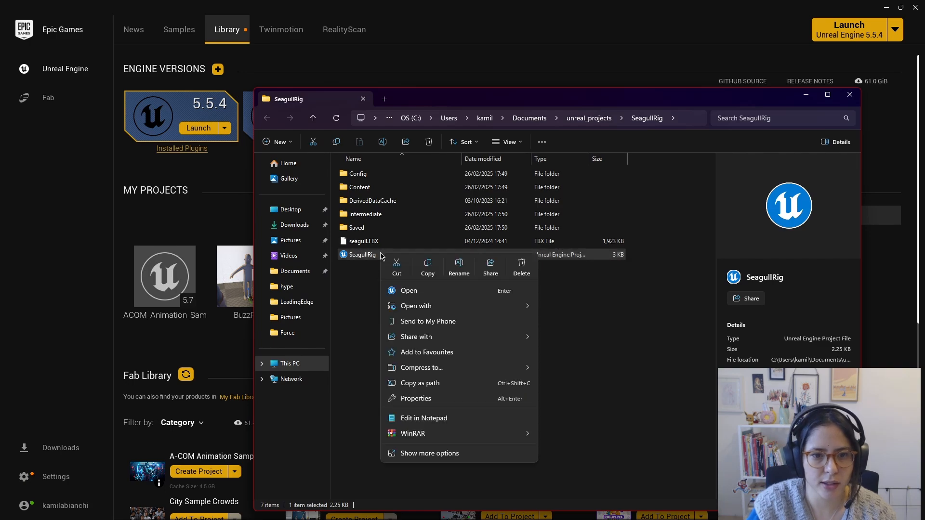
{"action": "mouse_move", "coordinate": [416, 300]}
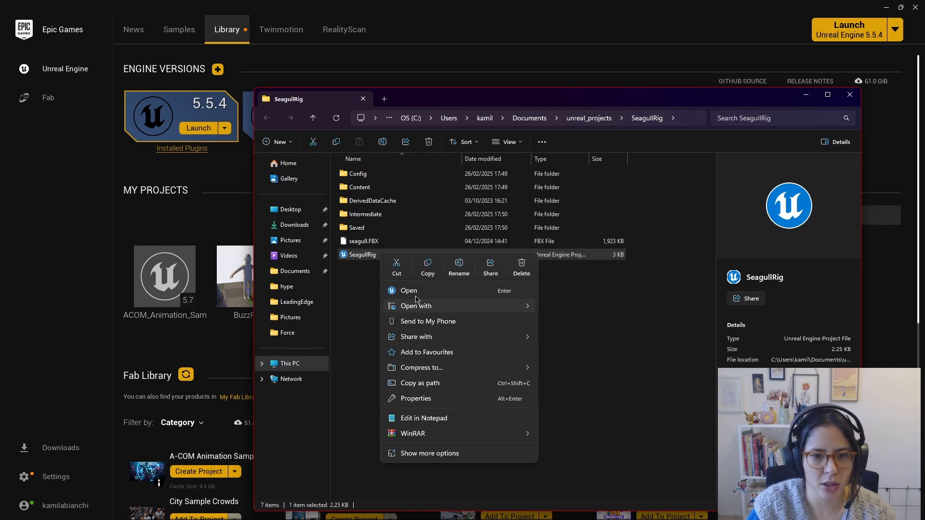
{"action": "left_click", "coordinate": [428, 452]}
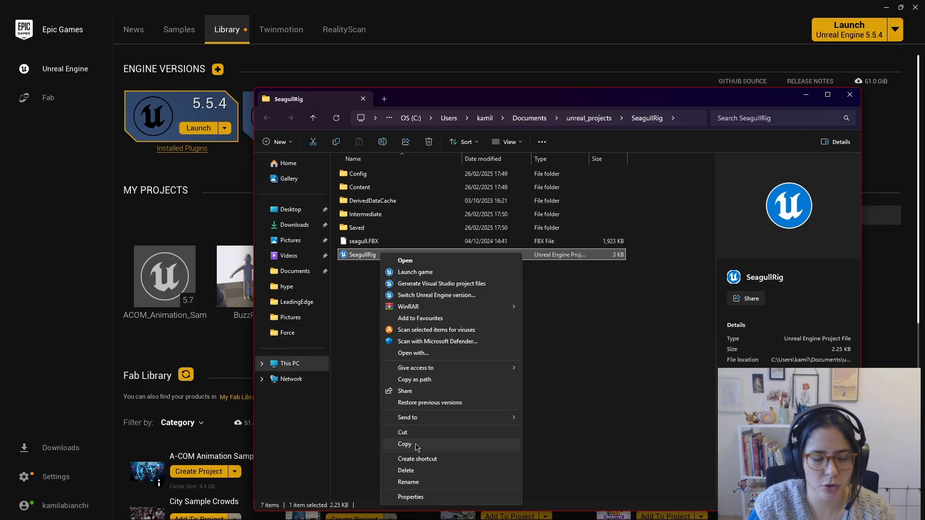
{"action": "mouse_move", "coordinate": [435, 295]}
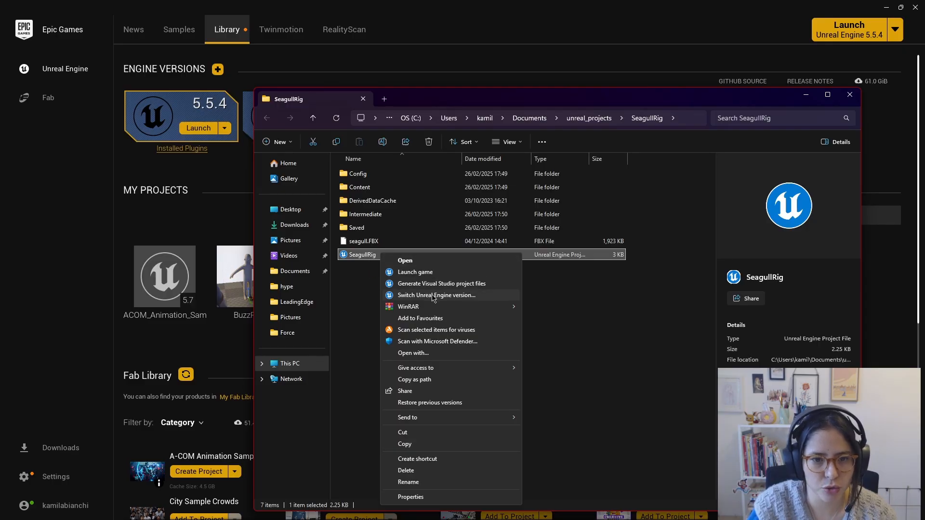
{"action": "left_click", "coordinate": [435, 295]}
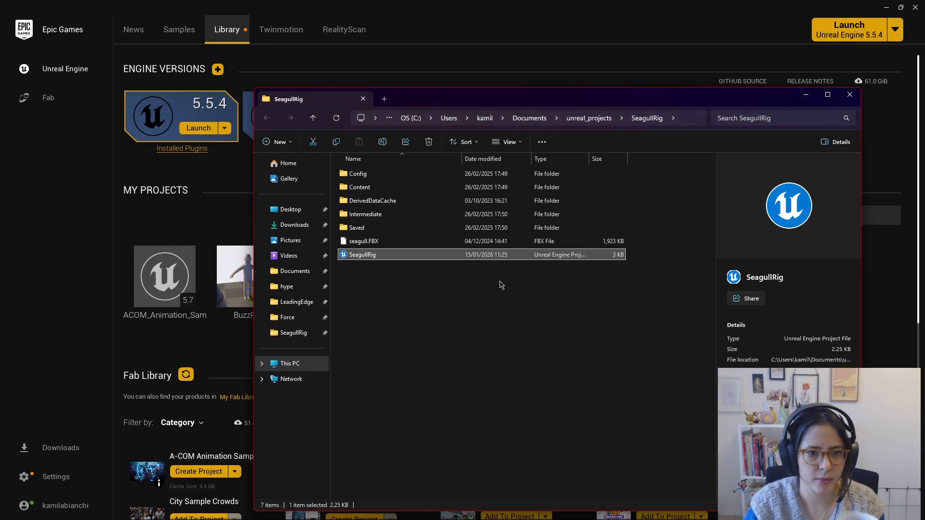
{"action": "left_click", "coordinate": [397, 254]}
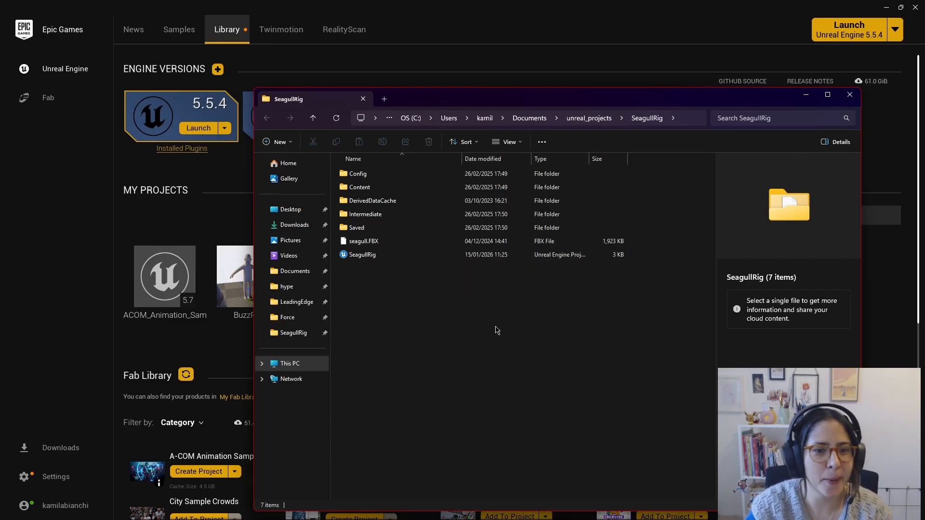
Launch the SeagullRig project in the engine
{"action": "left_click", "coordinate": [363, 254]}
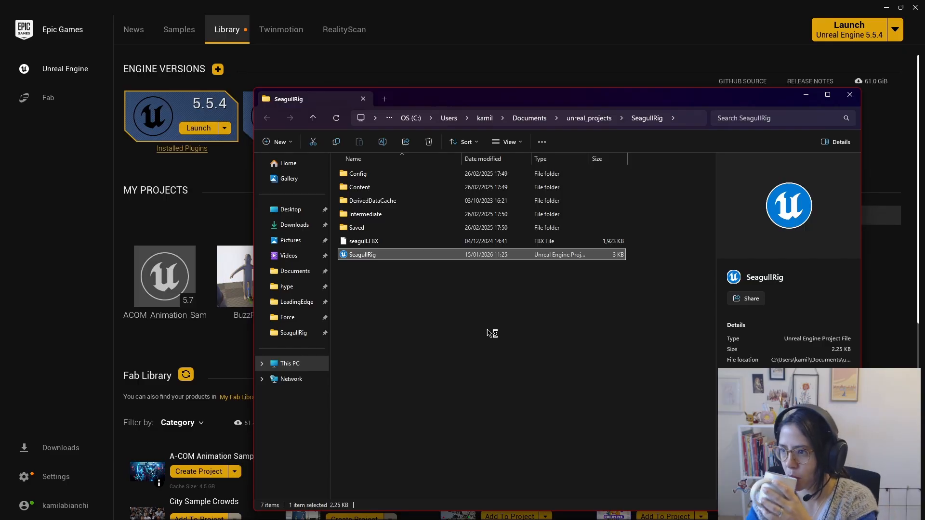
{"action": "double_click", "coordinate": [363, 255]}
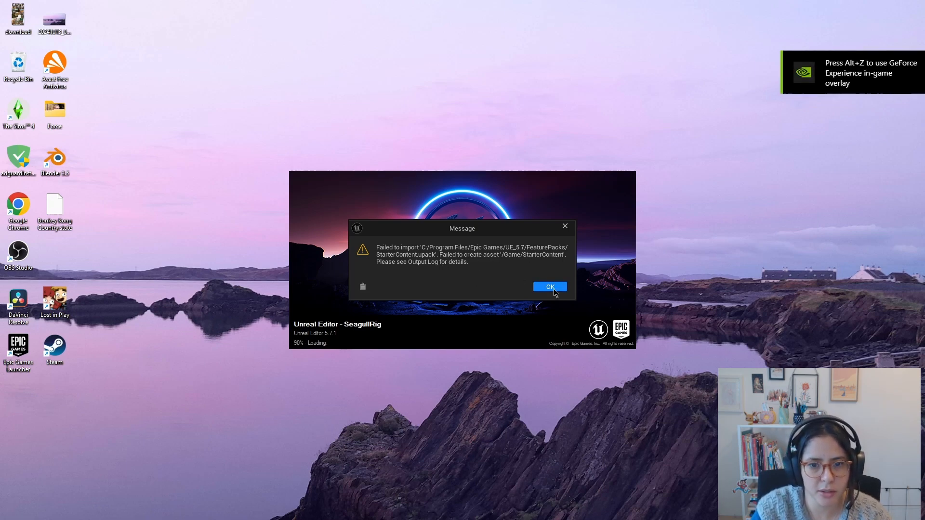
Dismiss the StarterContent error and browse to Seagull_Course > Complete_Rig, selecting seagull_CtrlRig
{"action": "left_click", "coordinate": [548, 287]}
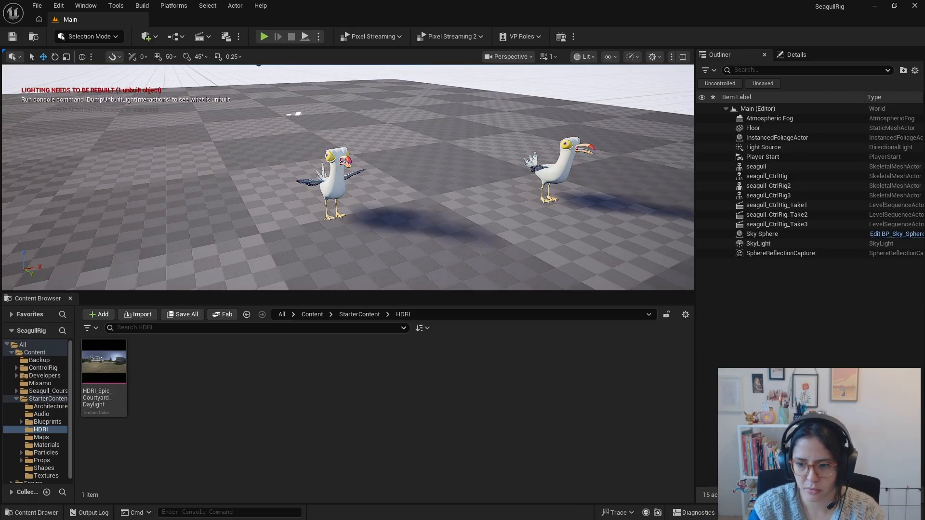
{"action": "mouse_move", "coordinate": [450, 244]}
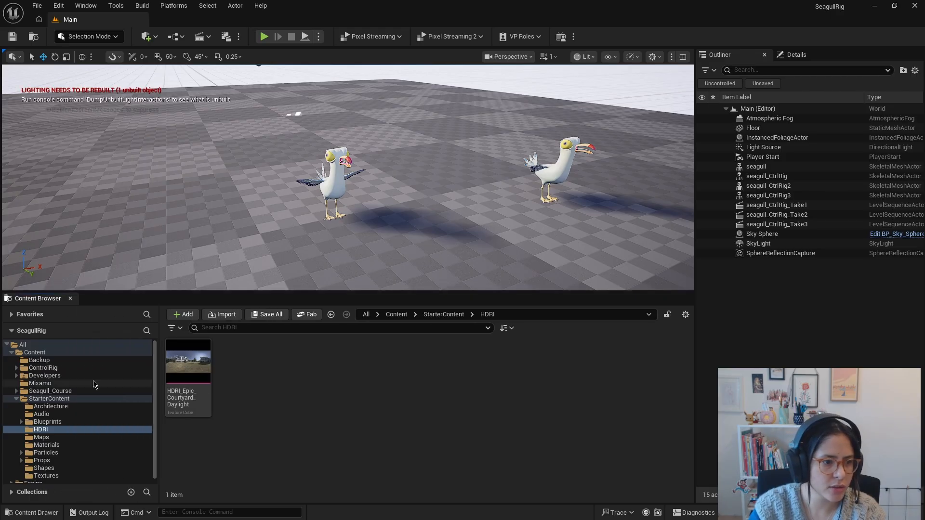
{"action": "left_click", "coordinate": [42, 367]}
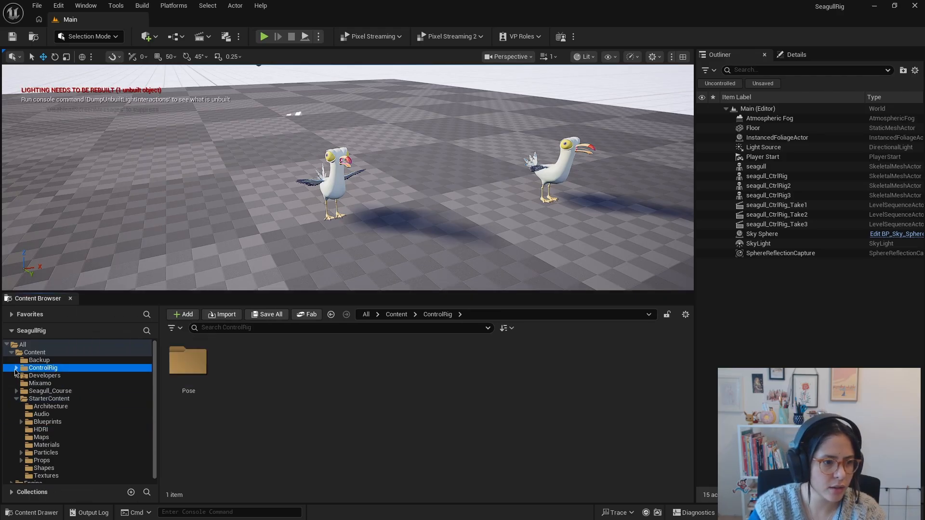
{"action": "left_click", "coordinate": [52, 395]}
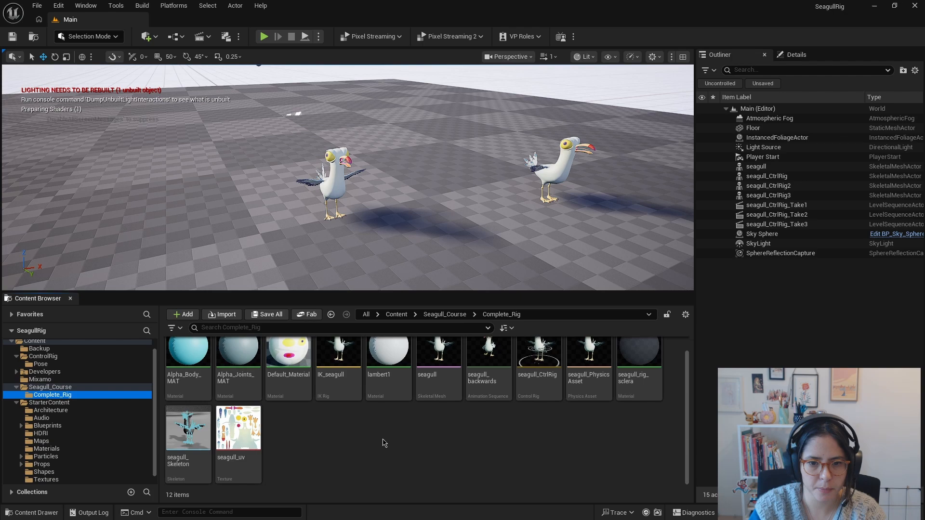
{"action": "mouse_move", "coordinate": [370, 462]}
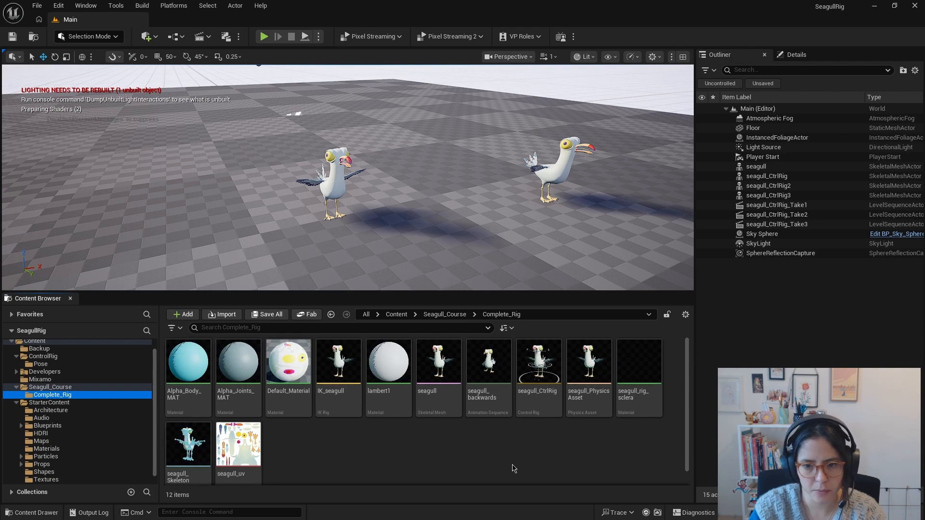
{"action": "left_click", "coordinate": [537, 361]}
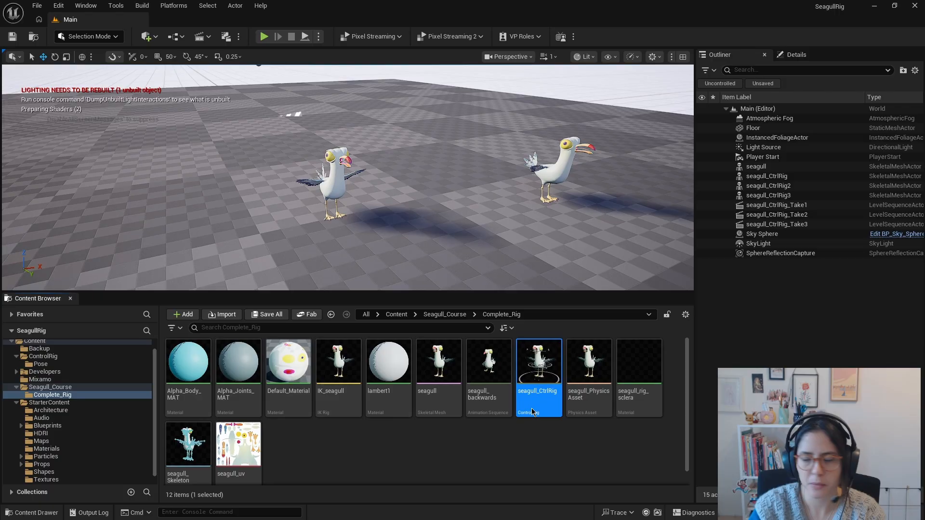
Review the seagull_CtrlRig graph sections Legs, Root and Cog, Toes Right and Tail in the Control Rig editor
{"action": "double_click", "coordinate": [538, 361]}
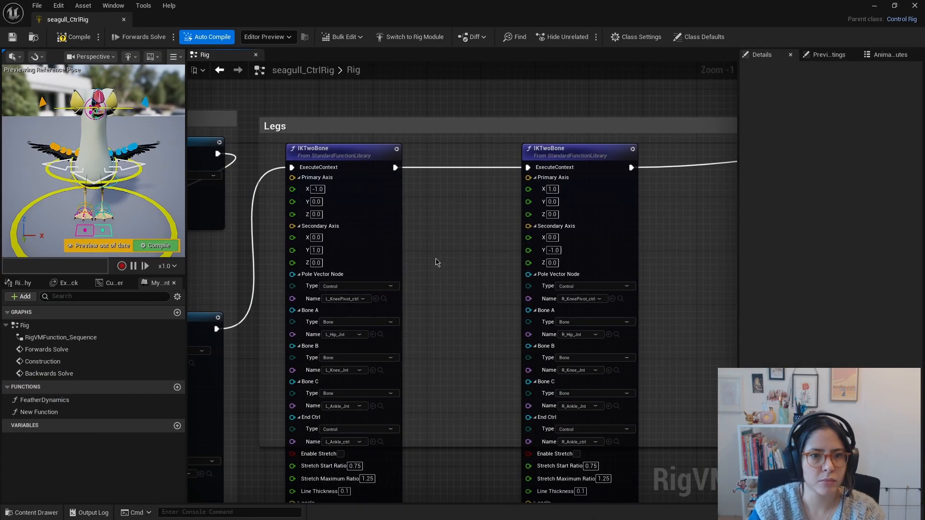
{"action": "scroll", "scroll_direction": "down", "scroll_amount": 3}
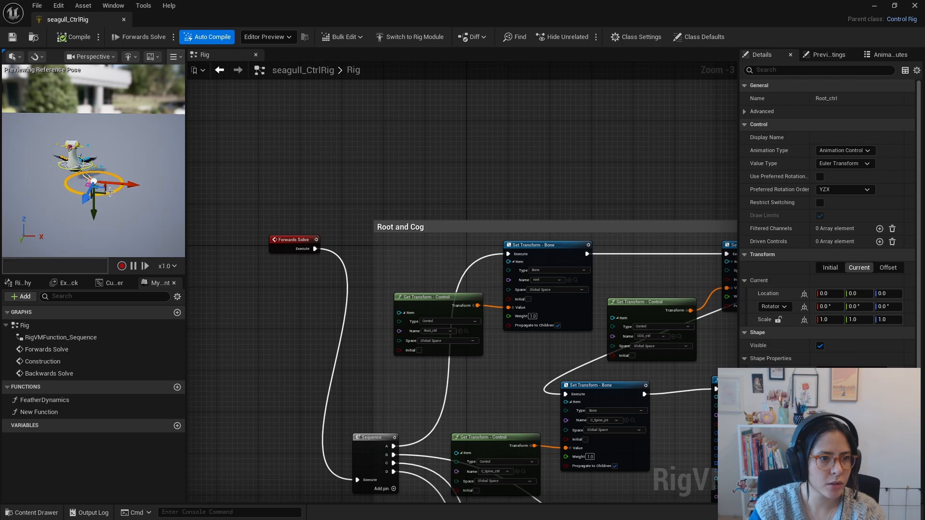
{"action": "left_click_drag", "start_coordinate": [91, 180], "coordinate": [109, 191]}
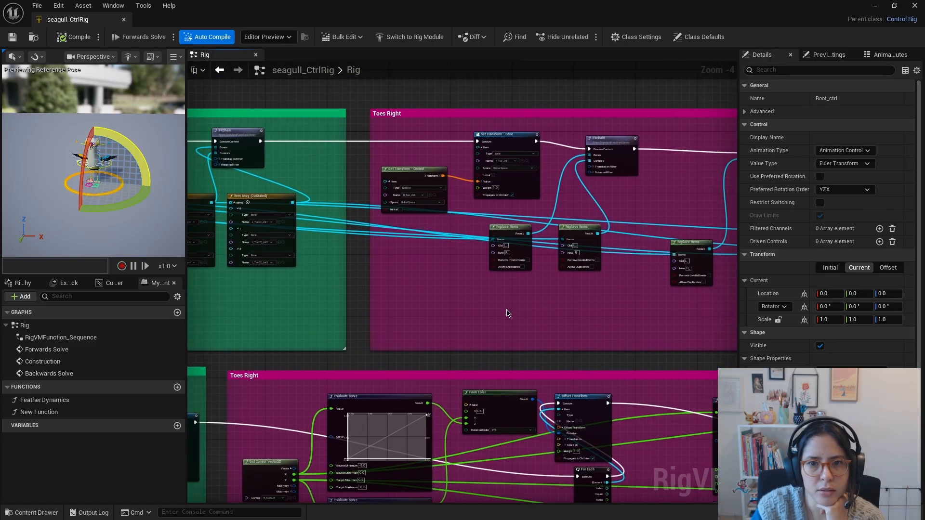
{"action": "scroll", "scroll_direction": "down", "scroll_amount": 3}
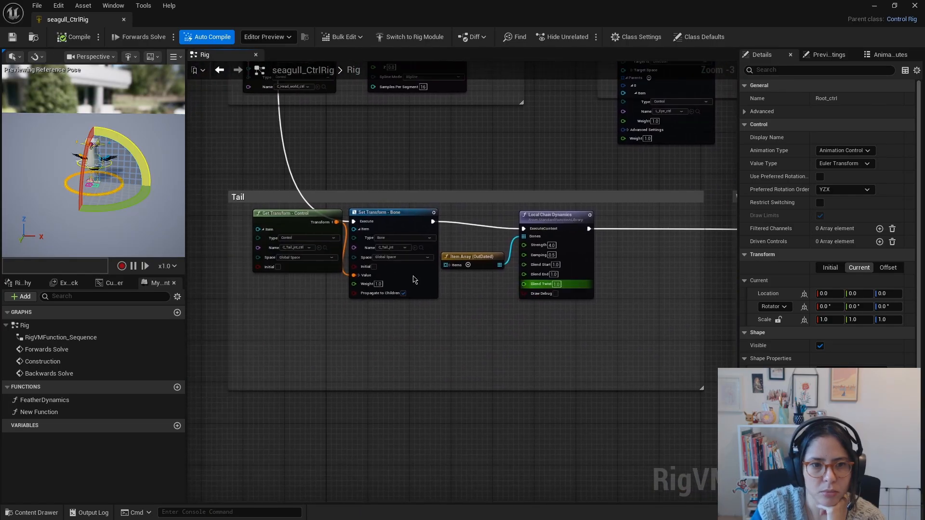
{"action": "scroll", "scroll_direction": "down", "scroll_amount": 3}
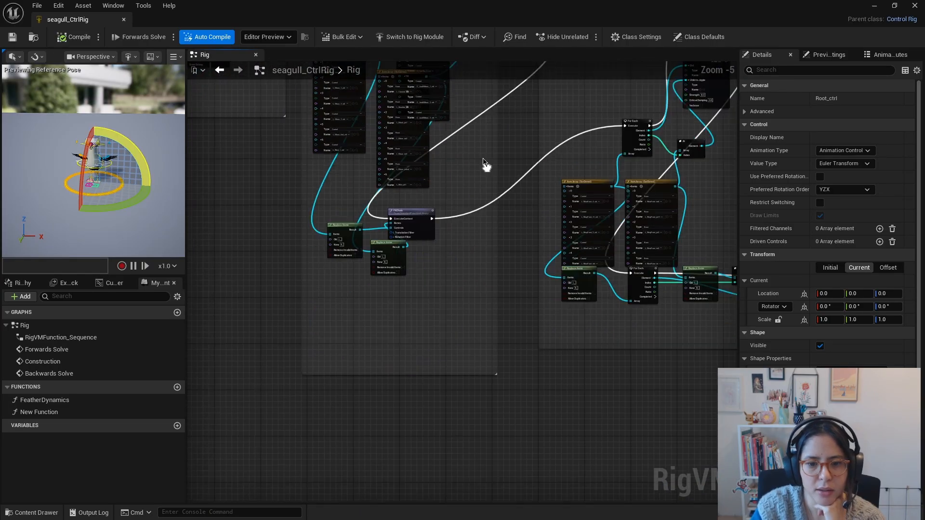
{"action": "scroll", "scroll_direction": "down", "scroll_amount": 3}
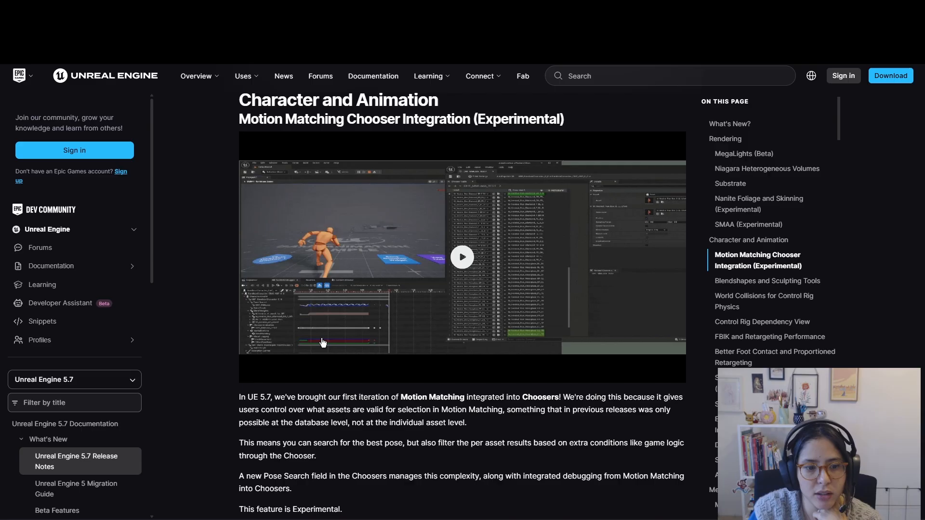
{"action": "mouse_move", "coordinate": [749, 240]}
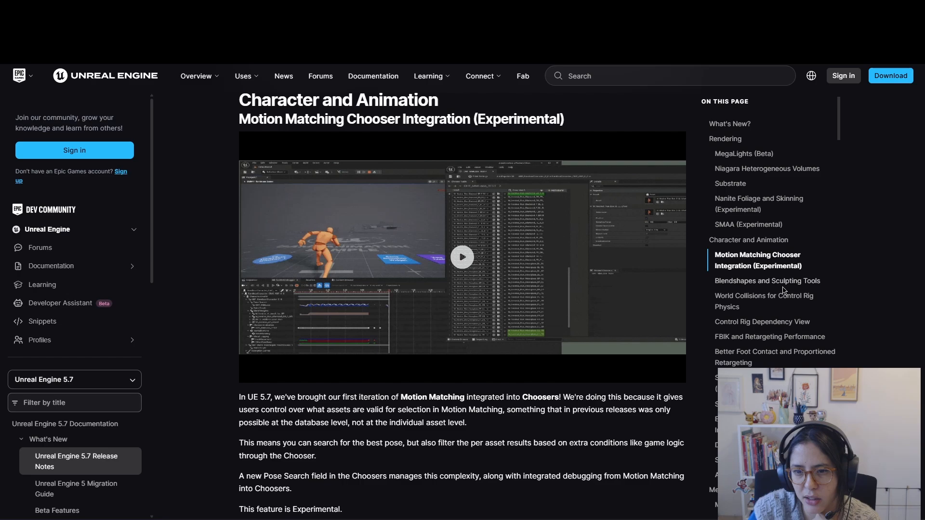
Browse the UE 5.7 release notes from Control Rig Dependency View down to Selection Sets
{"action": "left_click", "coordinate": [768, 280]}
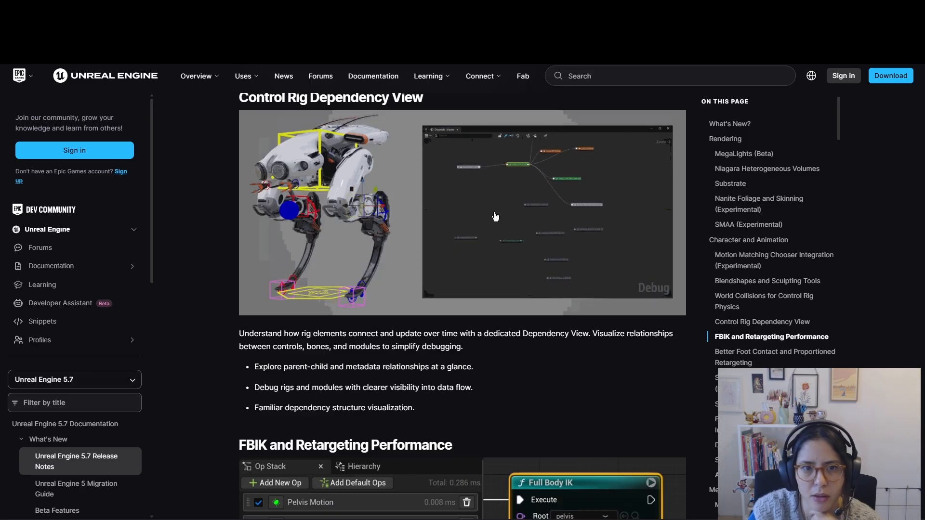
{"action": "left_click_drag", "start_coordinate": [390, 333], "coordinate": [462, 346]}
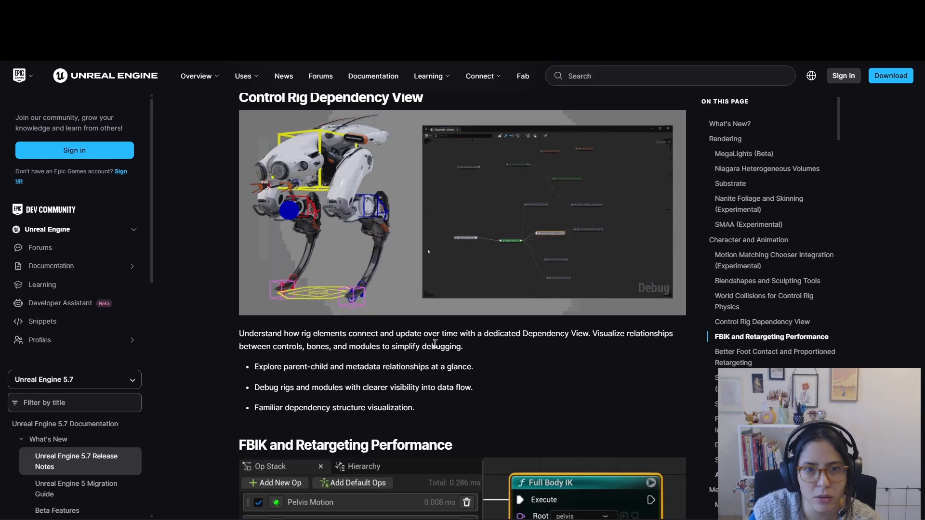
{"action": "mouse_move", "coordinate": [749, 363]}
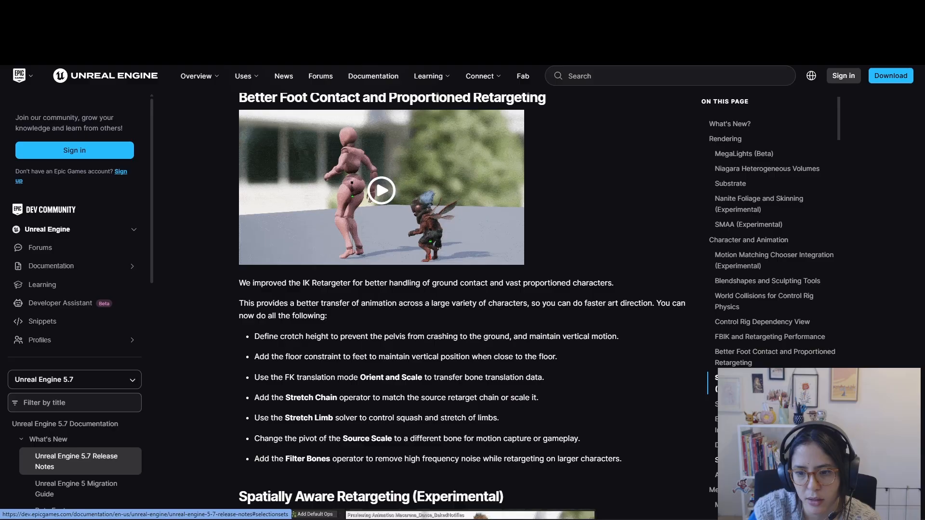
{"action": "scroll", "scroll_direction": "down", "scroll_amount": 3}
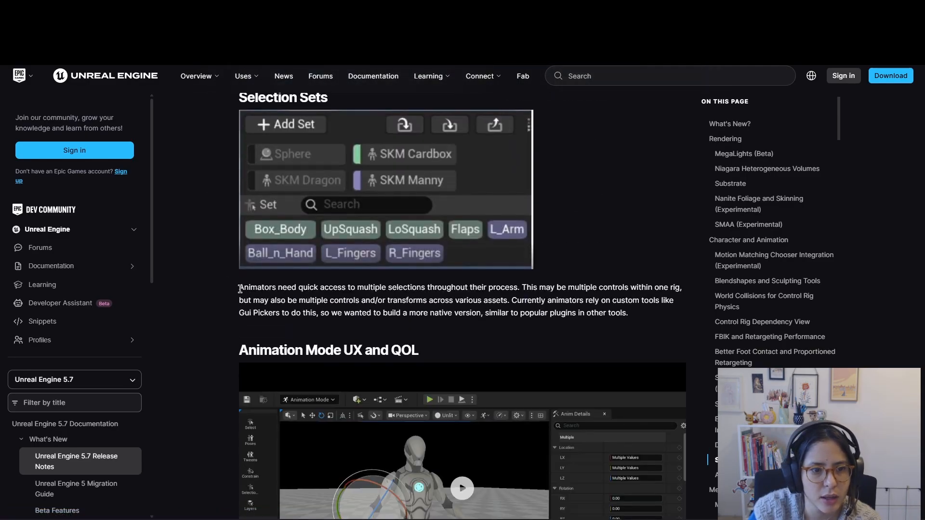
{"action": "left_click_drag", "start_coordinate": [240, 287], "coordinate": [513, 287]}
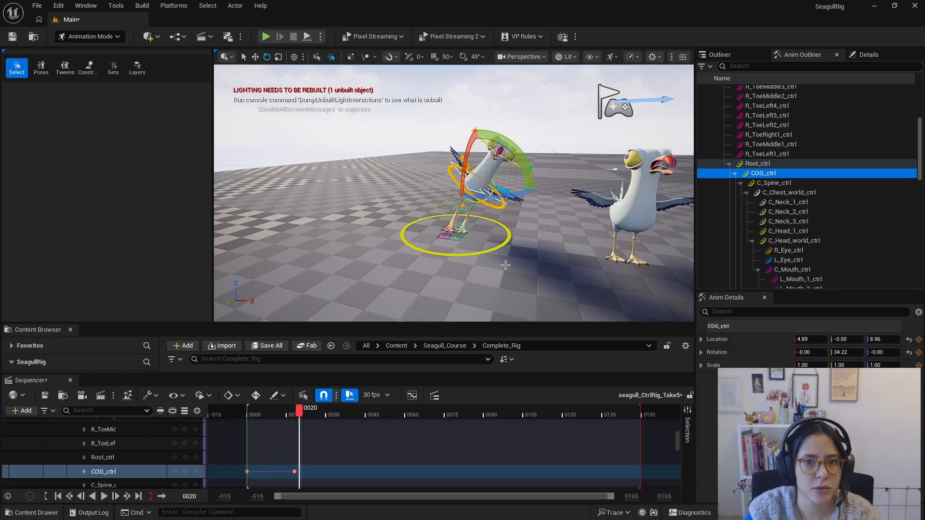
Create a Left_Wing selection set from the left wing controls and select its contents
{"action": "left_click", "coordinate": [113, 66]}
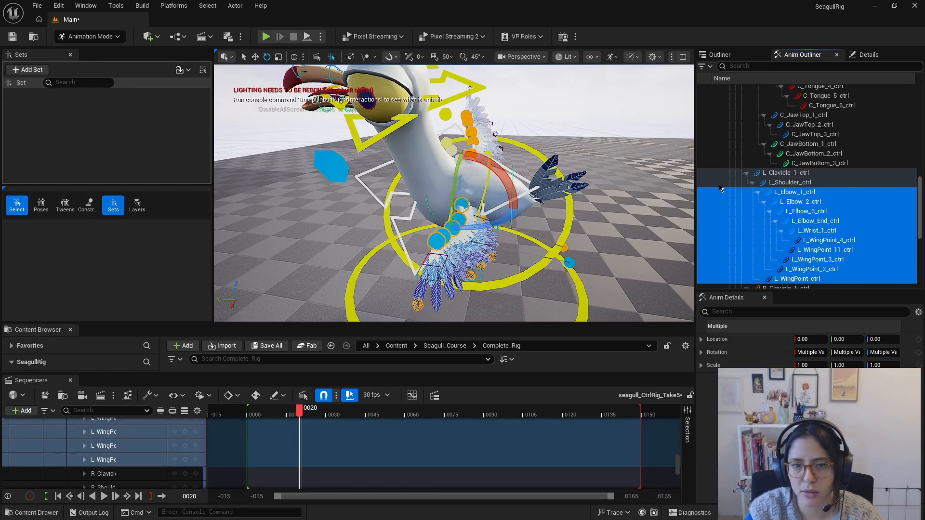
{"action": "mouse_move", "coordinate": [27, 72]}
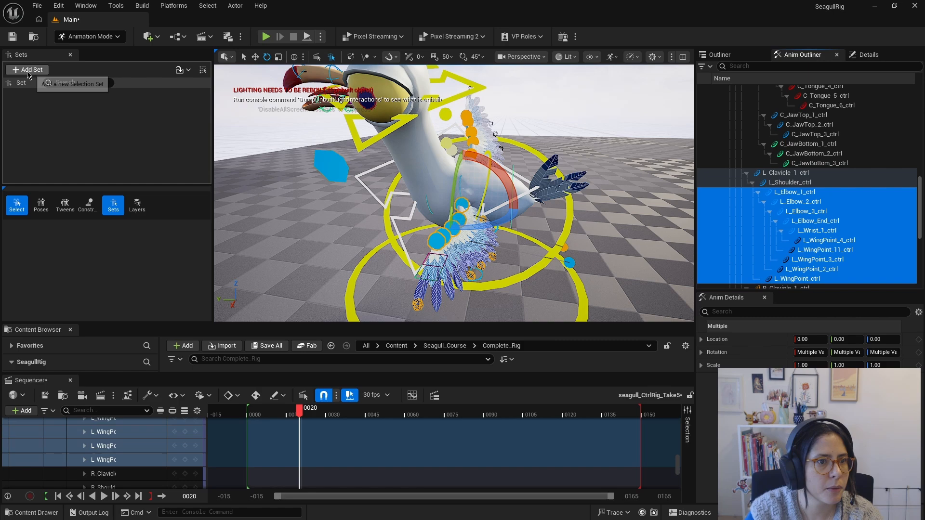
{"action": "left_click", "coordinate": [27, 69]}
{"action": "type", "text": "Left_Wing"}
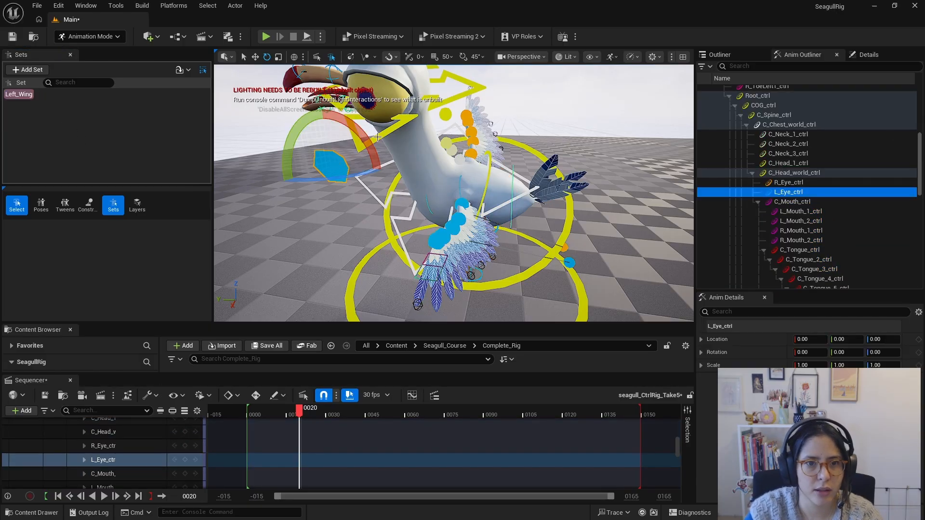
{"action": "left_click", "coordinate": [792, 172]}
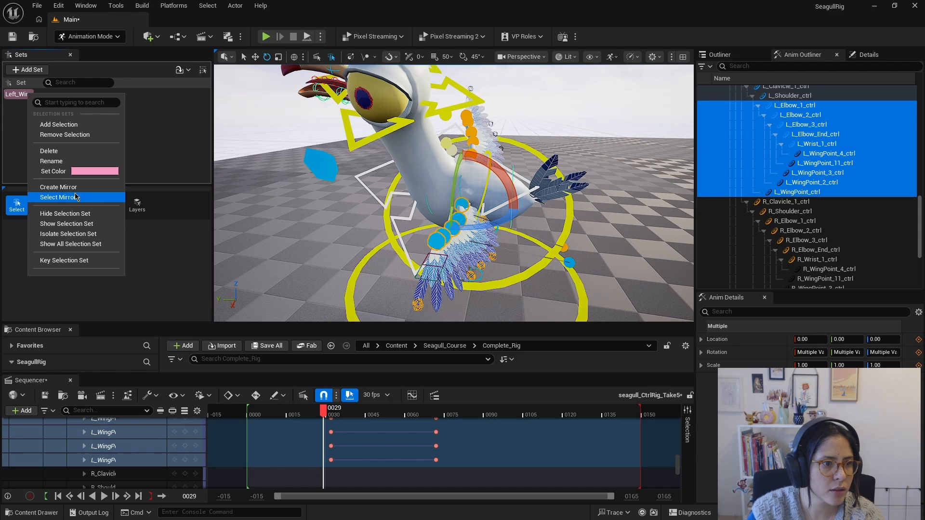
{"action": "mouse_move", "coordinate": [59, 187]}
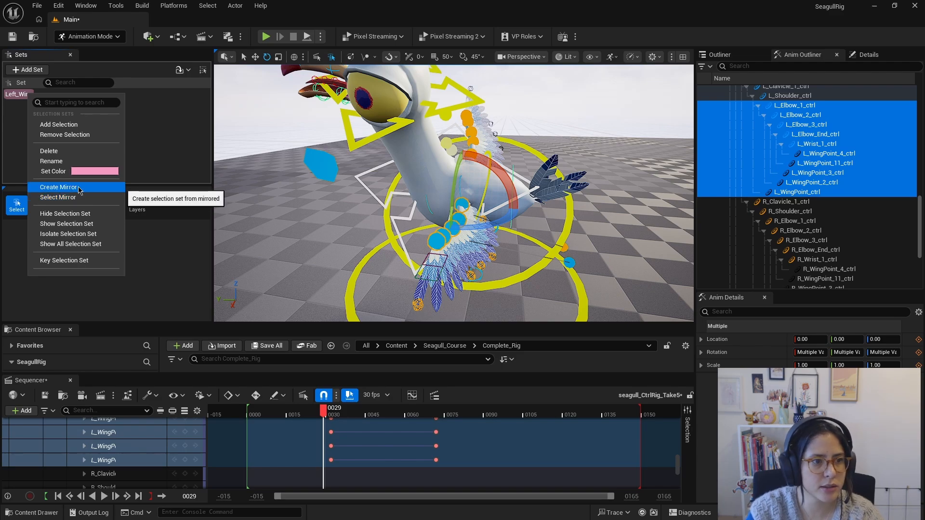
Mirror Left_Wing into a Right_Wing set and isolate its controls
{"action": "left_click", "coordinate": [59, 187]}
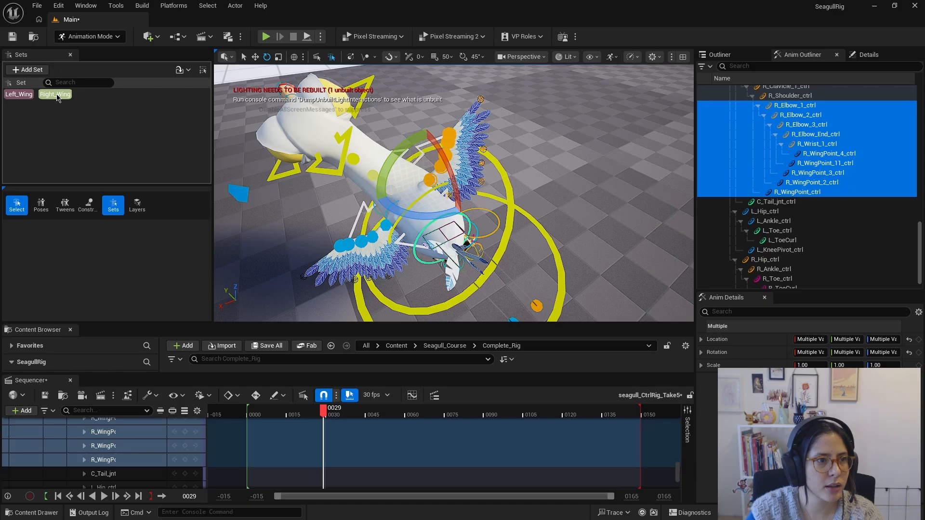
{"action": "right_click", "coordinate": [55, 94]}
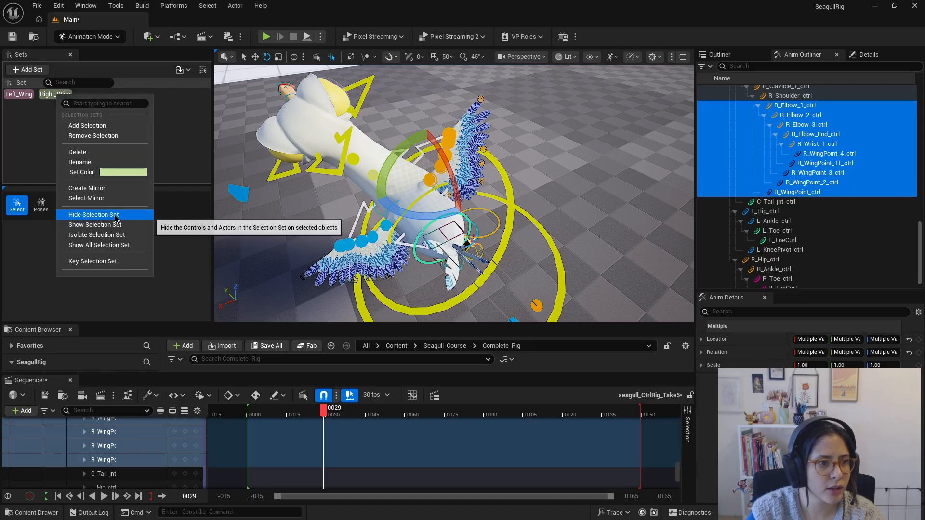
{"action": "mouse_move", "coordinate": [106, 235]}
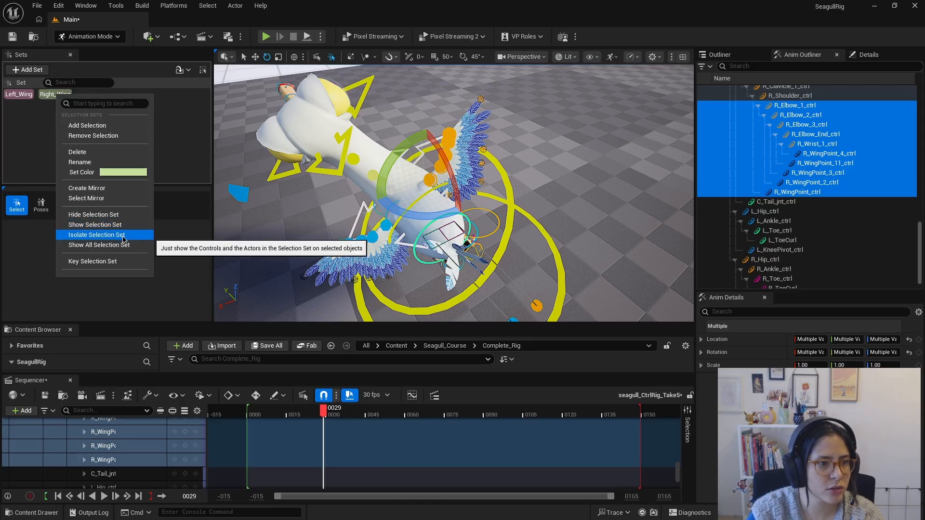
{"action": "left_click", "coordinate": [100, 235]}
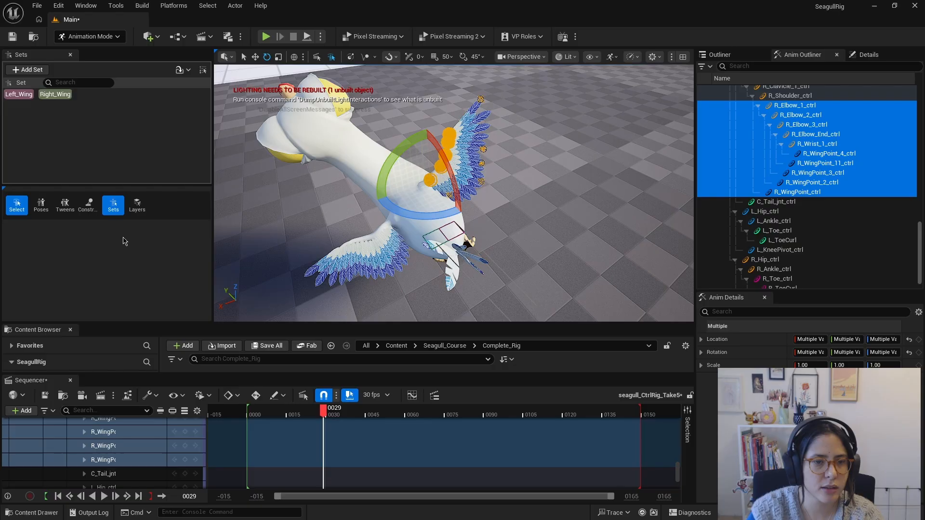
Show the Right_Wing controls again and review the set's remaining options
{"action": "right_click", "coordinate": [55, 93]}
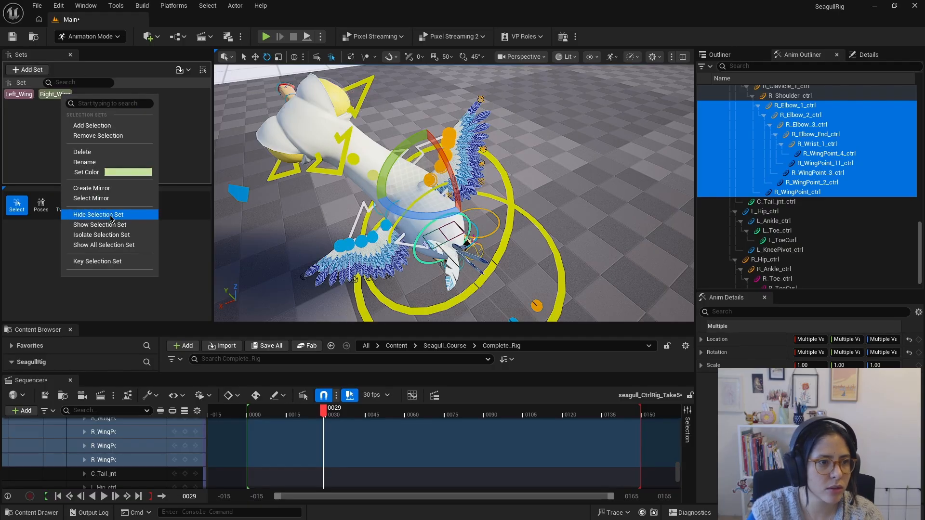
{"action": "left_click", "coordinate": [98, 214]}
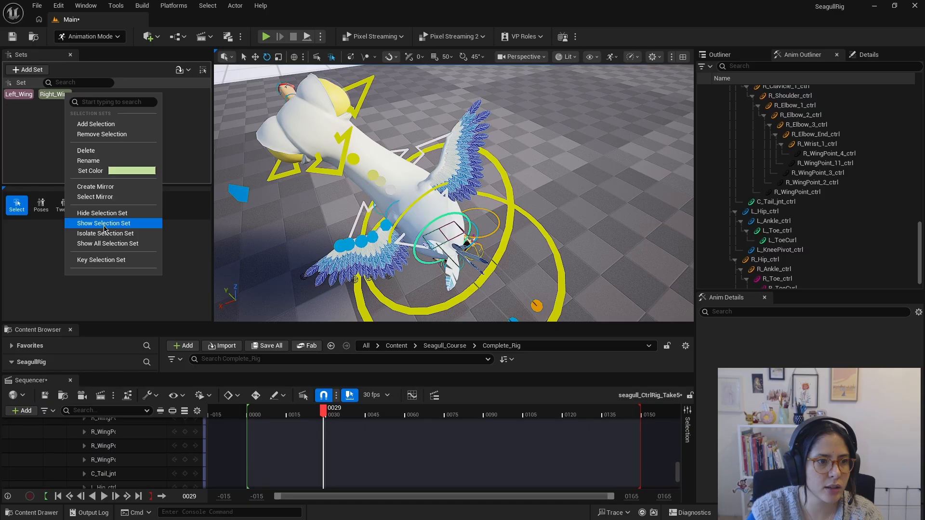
{"action": "left_click", "coordinate": [104, 223]}
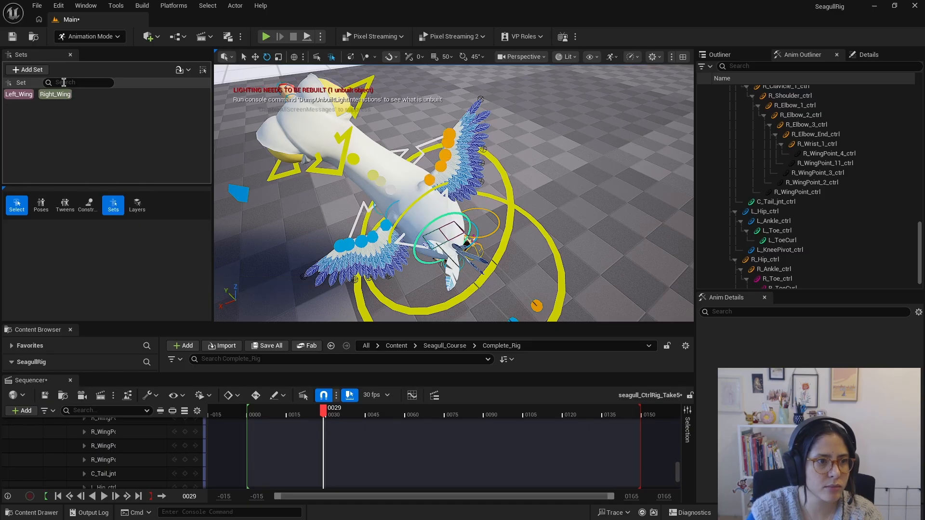
{"action": "right_click", "coordinate": [54, 93]}
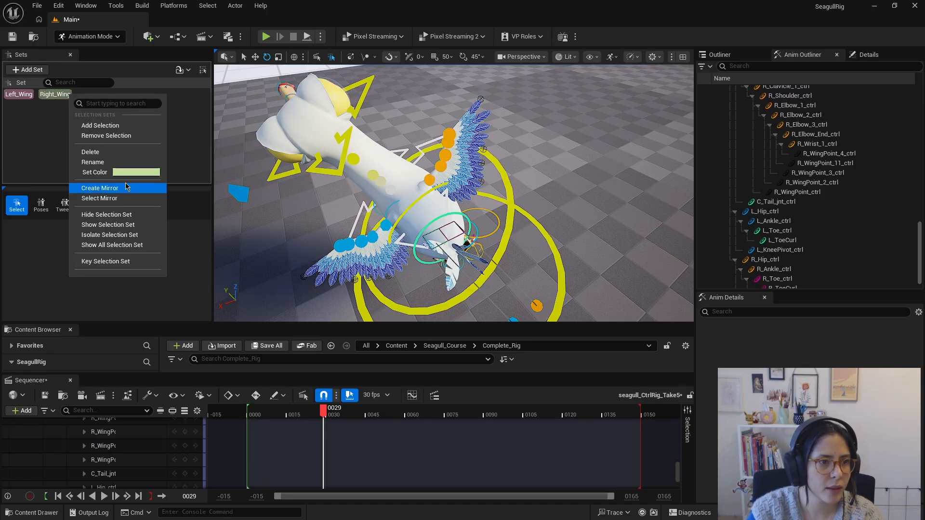
{"action": "mouse_move", "coordinate": [129, 171]}
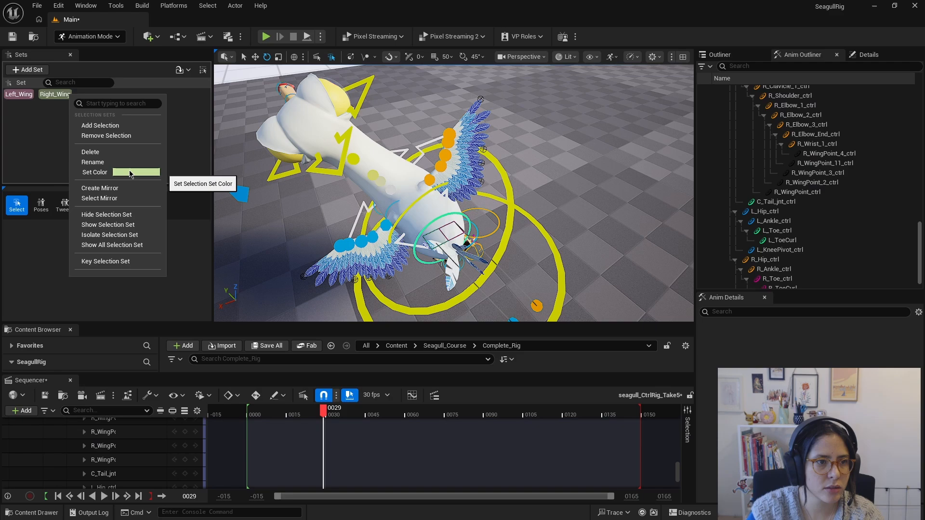
{"action": "mouse_move", "coordinate": [104, 261]}
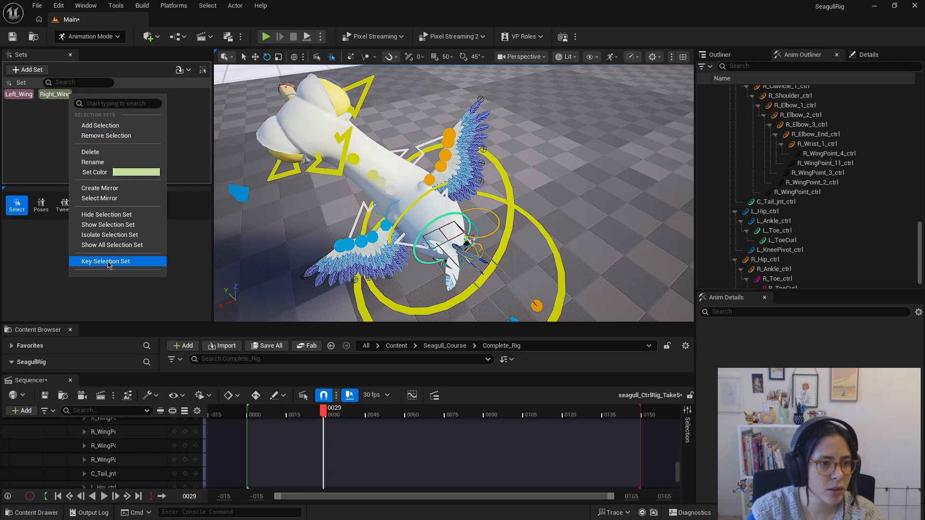
{"action": "left_click", "coordinate": [105, 261]}
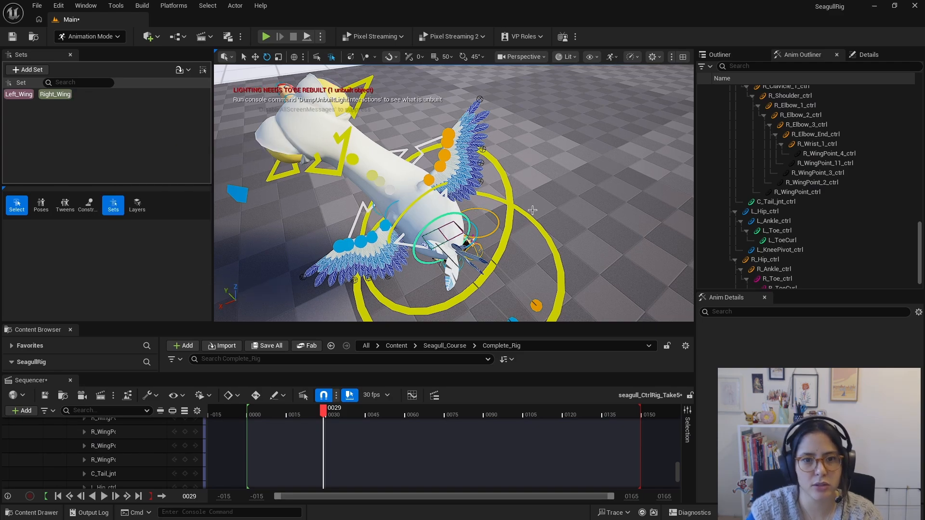